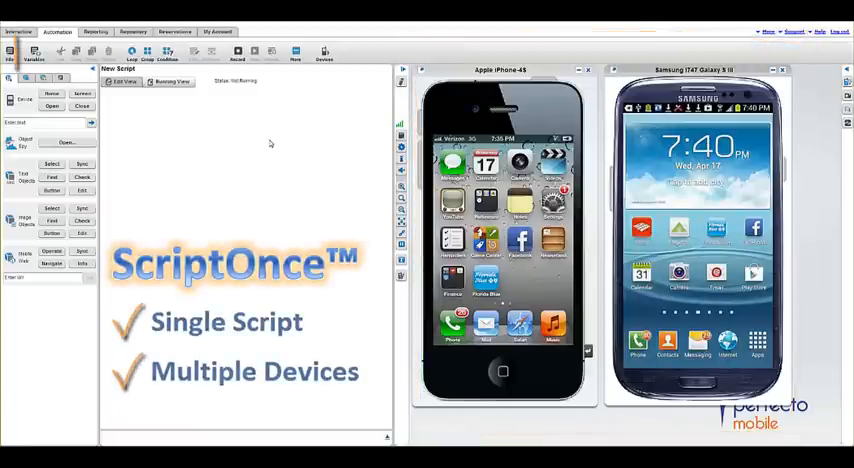
Step: Add two Handset variables holding the Apple iPhone-4S and the Samsung Galaxy
left_click(44, 72)
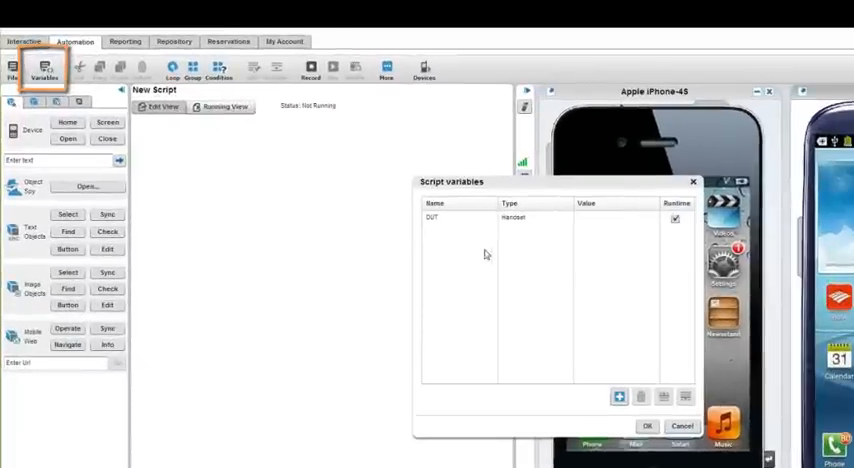
left_click(620, 396)
type("DUT2")
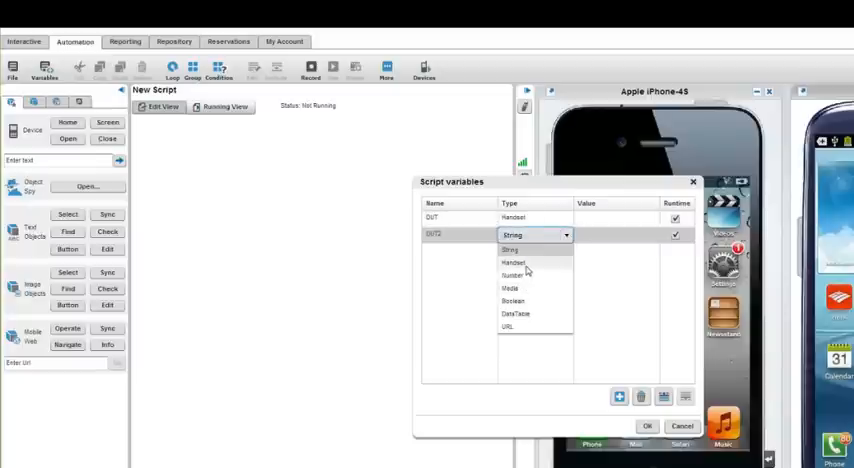
left_click(512, 264)
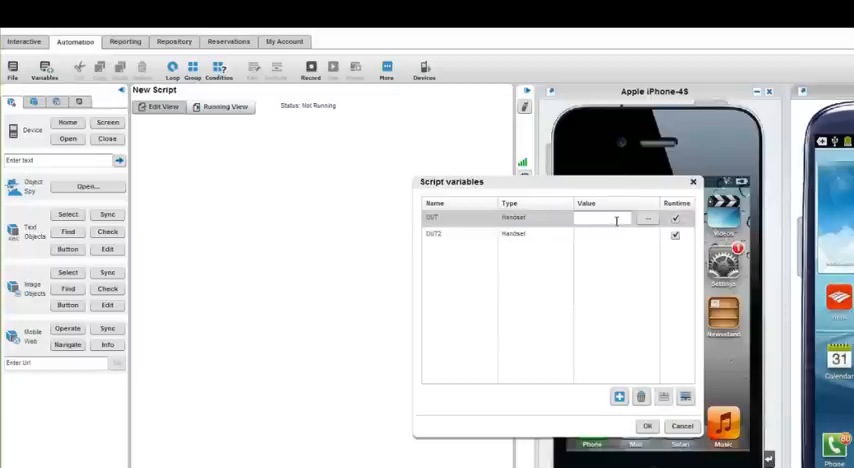
type("Apple iPhone-4S")
left_click(616, 234)
type("Samsung I747 Galaxy S 3")
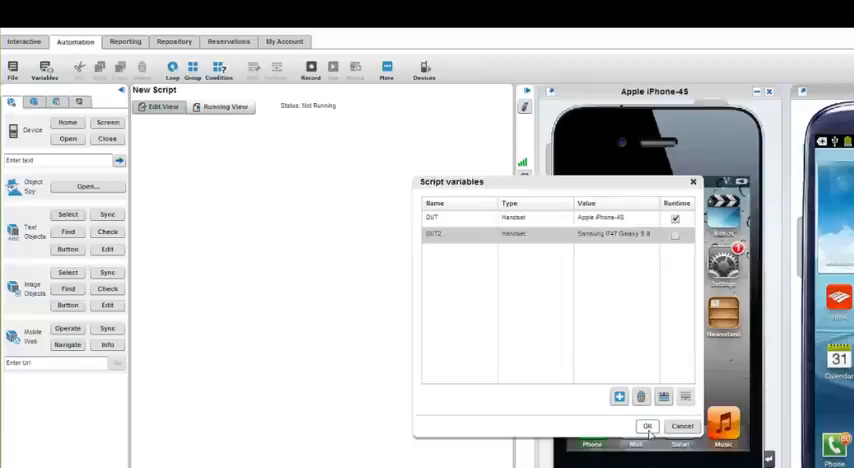
left_click(648, 424)
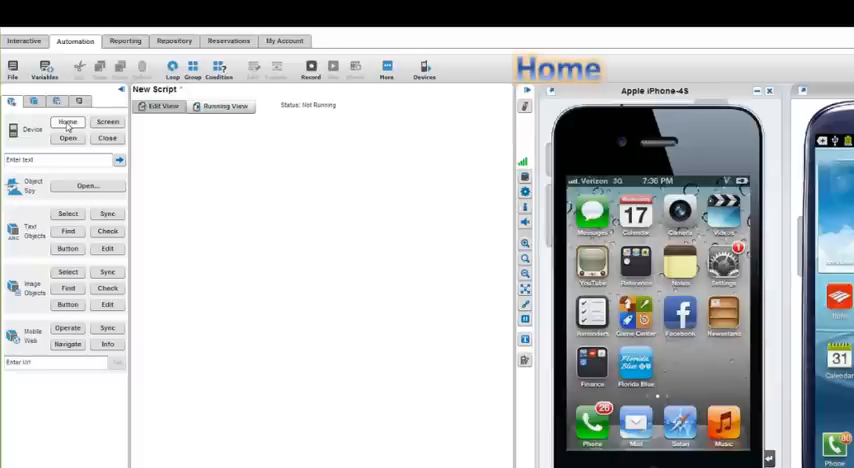
Step: Start the script with a Home step followed by a Select text command
left_click(68, 122)
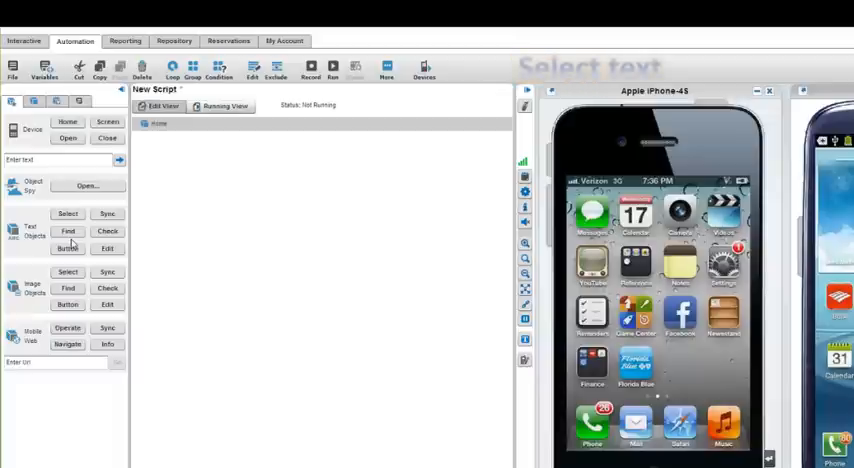
left_click(68, 214)
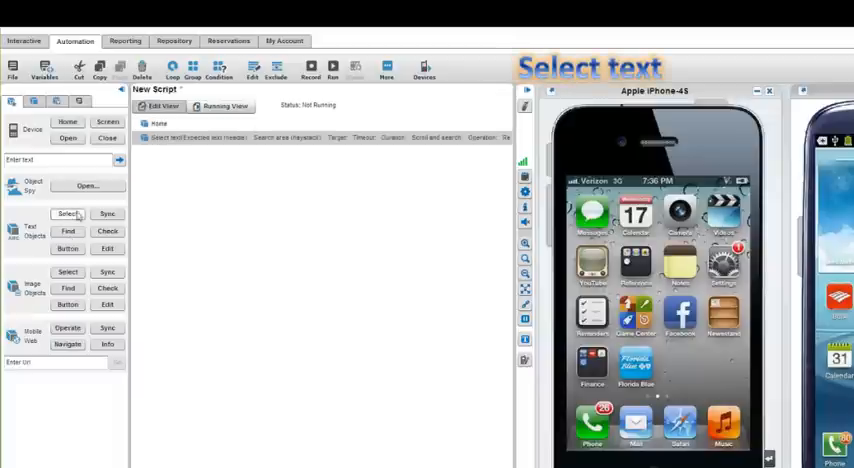
Step: Configure the Select text step to look for Facebook with an OCR threshold of 100
double_click(196, 136)
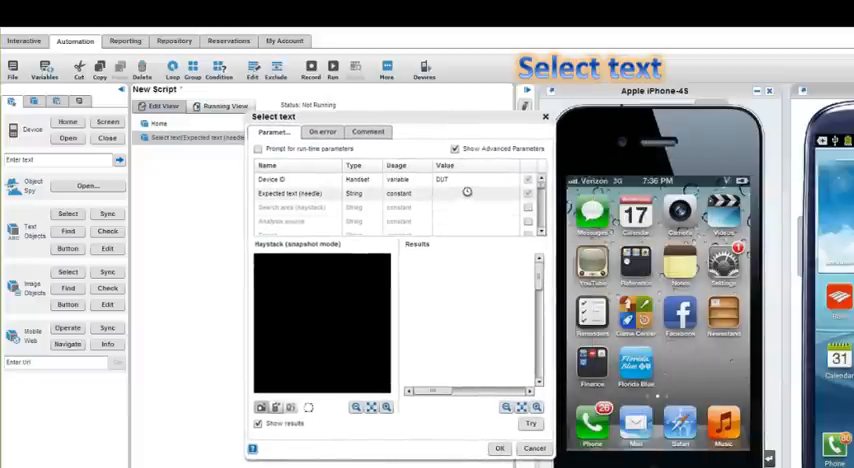
type("Facebook")
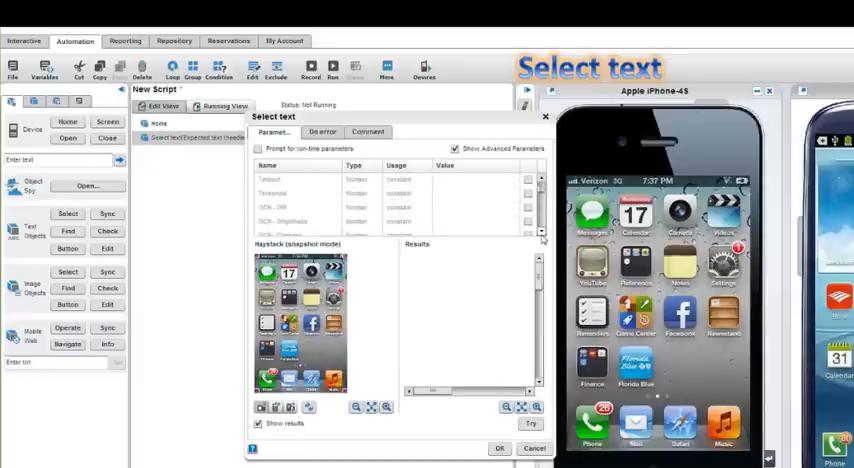
scroll("down", 3)
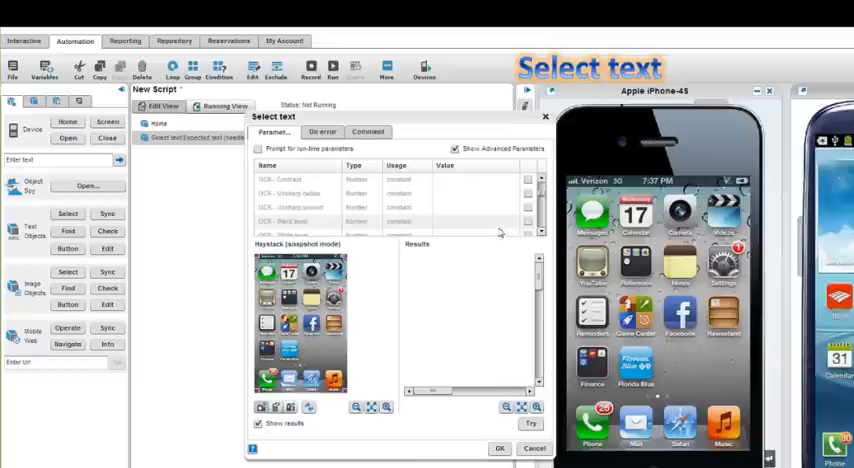
left_click(470, 220)
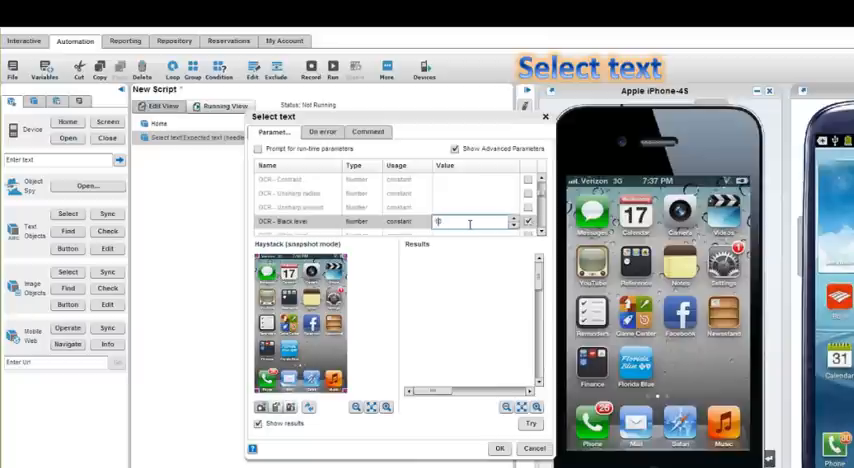
type("100")
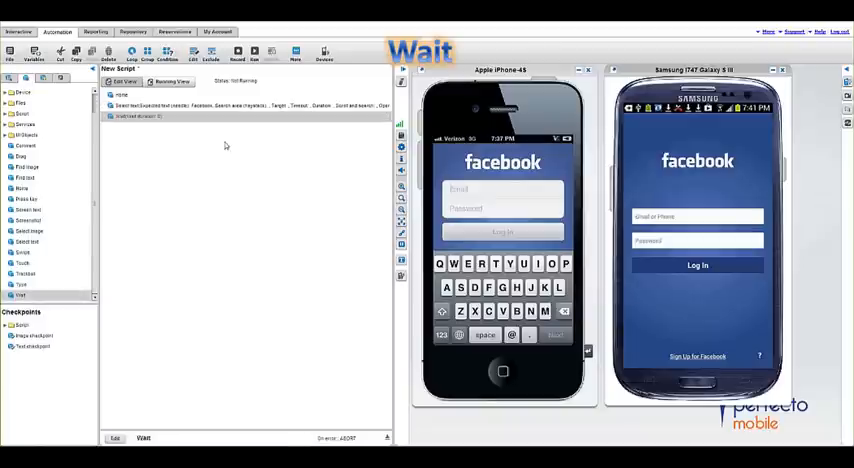
Step: Set the Wait step's duration and confirm it
double_click(140, 116)
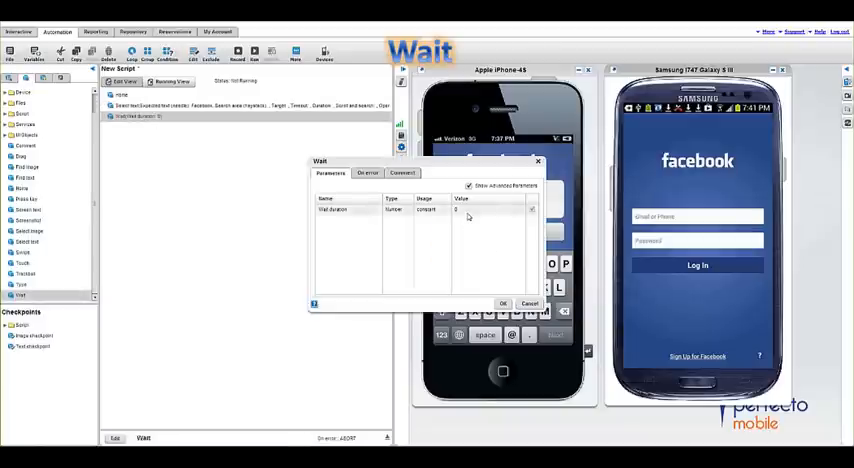
left_click(488, 208)
type("7")
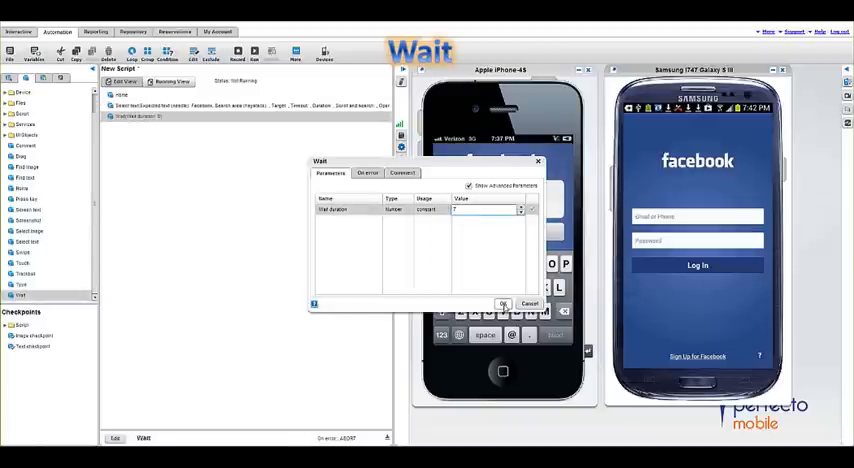
left_click(504, 304)
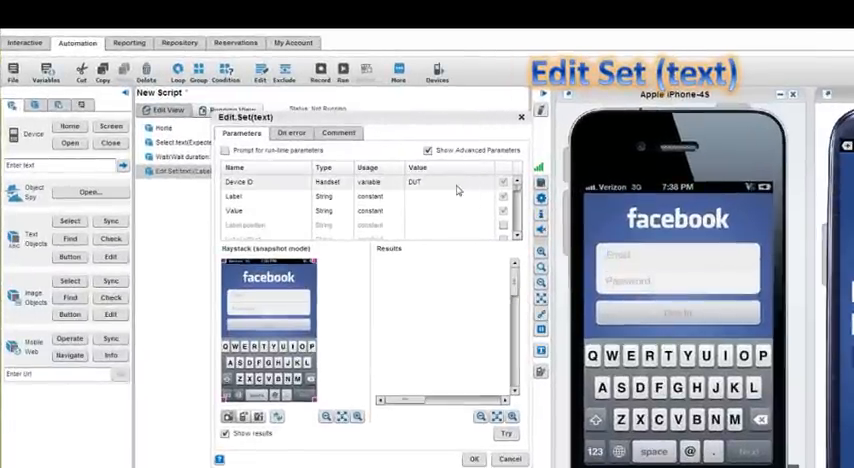
Step: Target the Set text step at the Log in label with label position Below
left_click(450, 196)
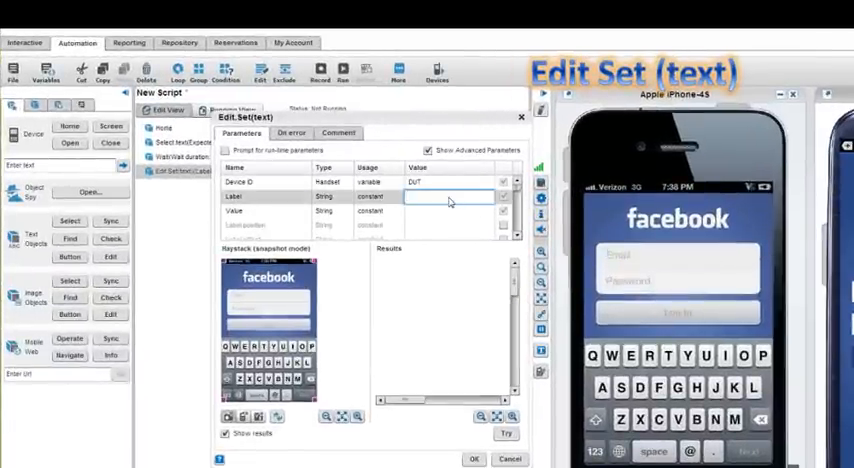
type("Log in")
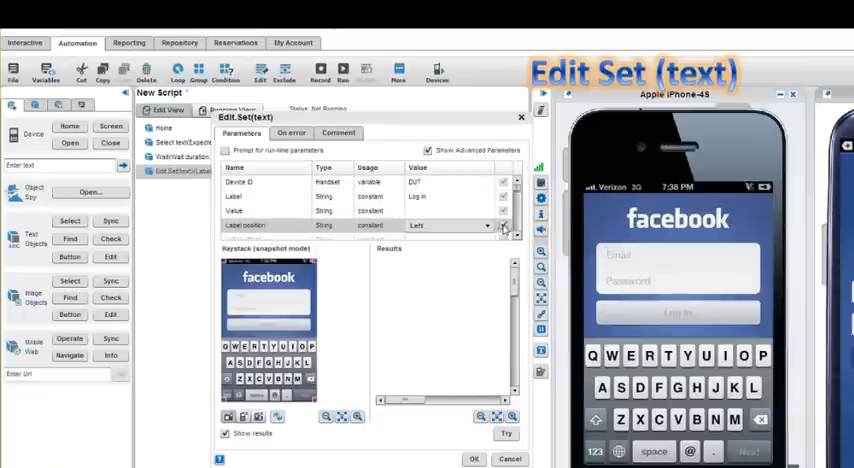
left_click(504, 224)
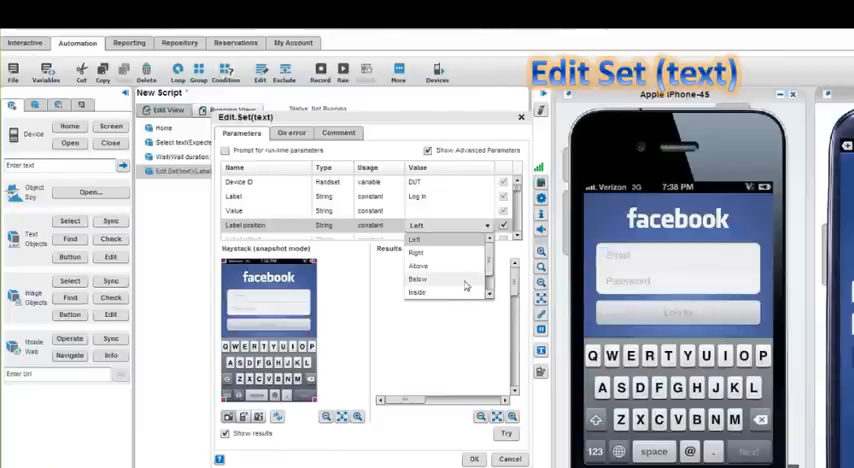
left_click(420, 278)
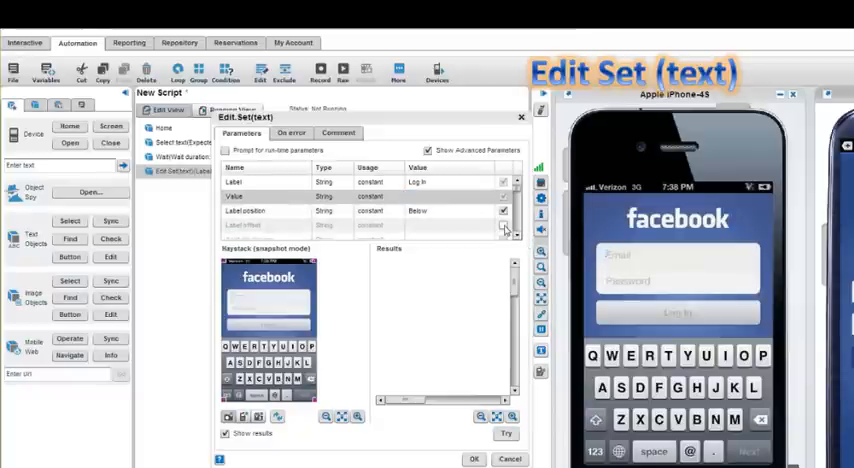
Step: Set the label offset to 15 and the OCR threshold to 100 for the text-entry step
left_click(450, 224)
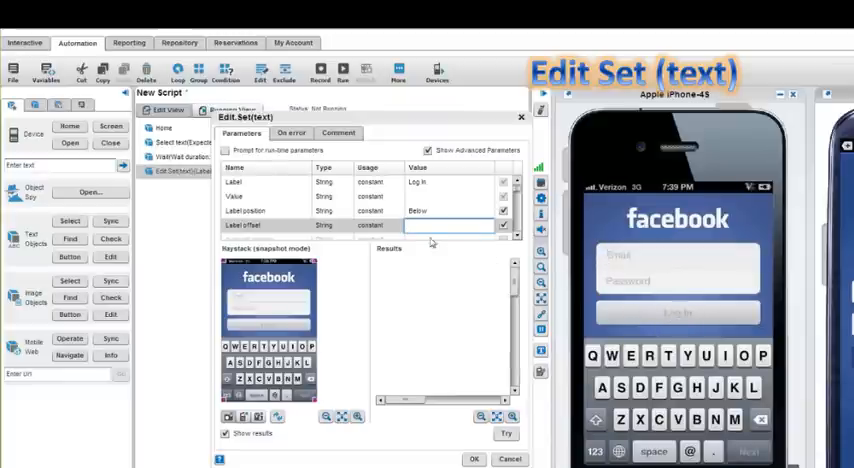
left_click(448, 226)
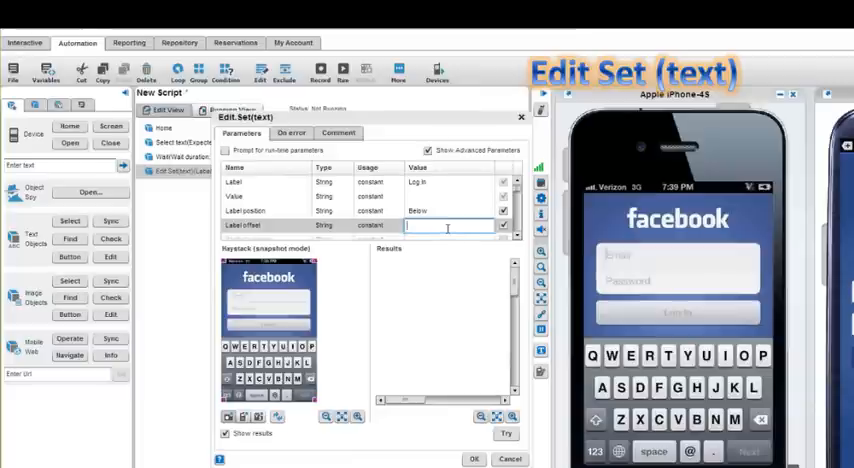
type("15%")
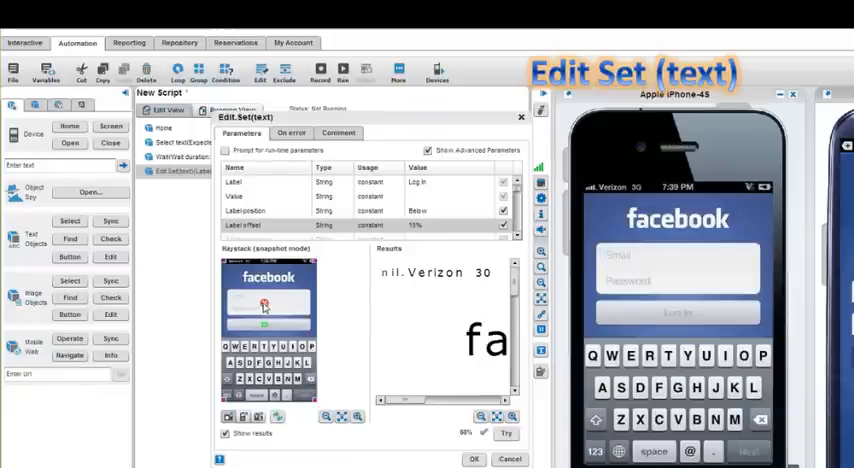
left_click(450, 224)
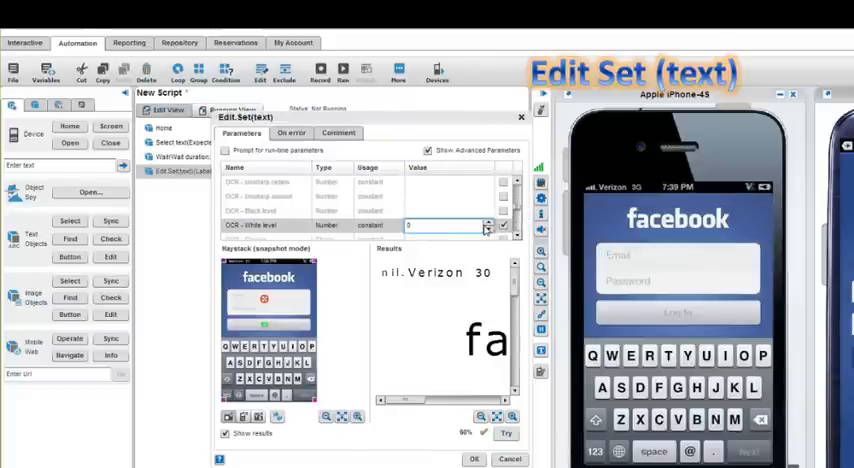
type("100")
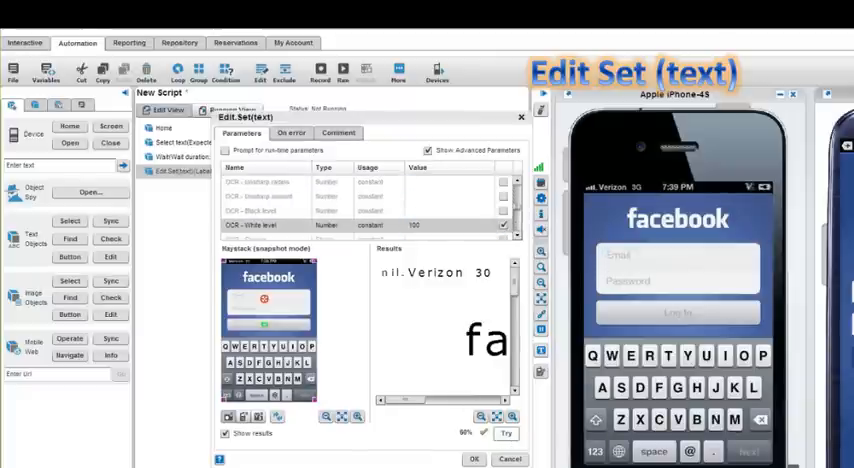
left_click(508, 432)
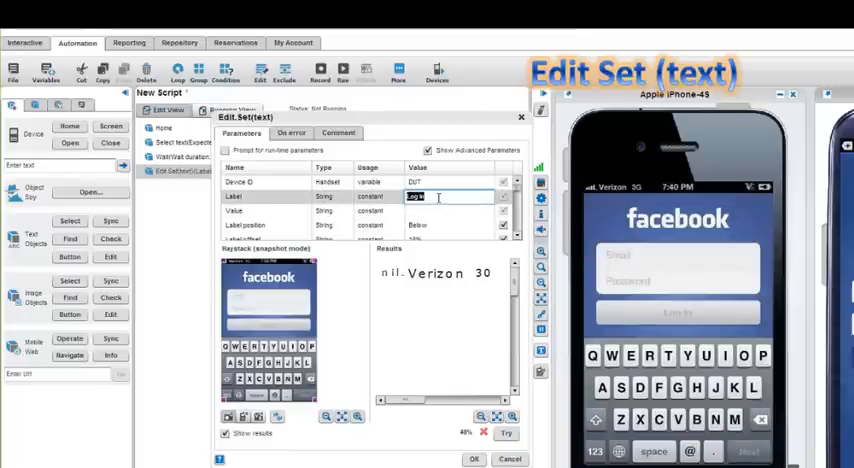
Step: Label the text-entry step Password and confirm its settings
type("Password")
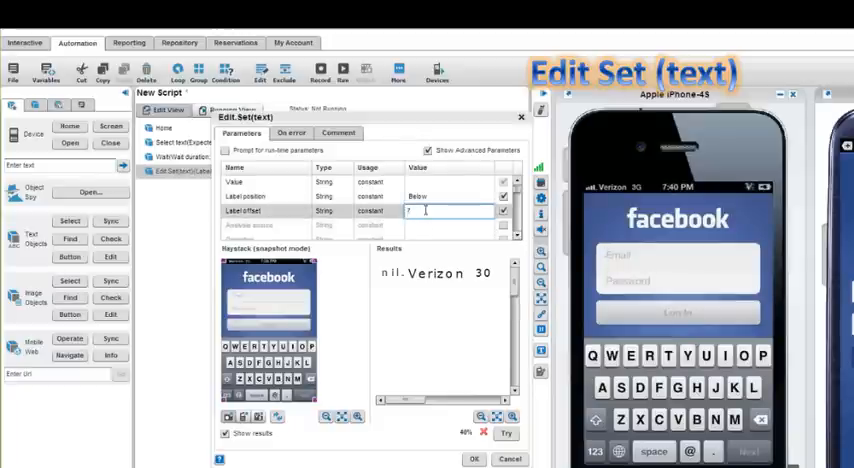
type("%")
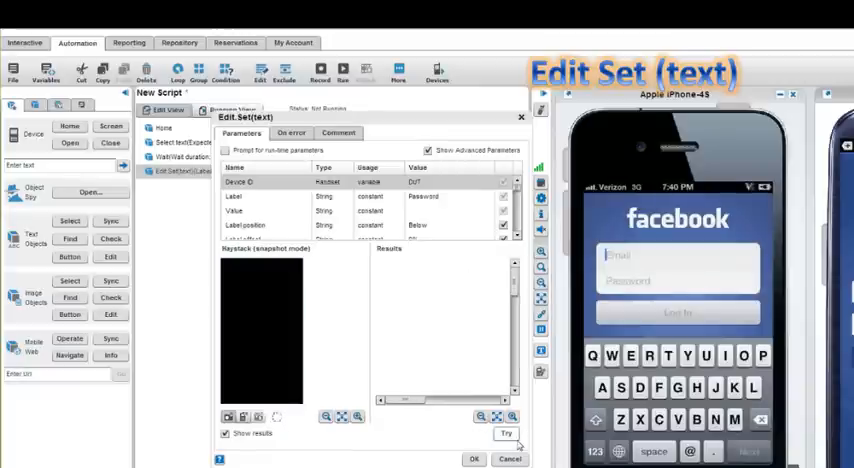
left_click(508, 432)
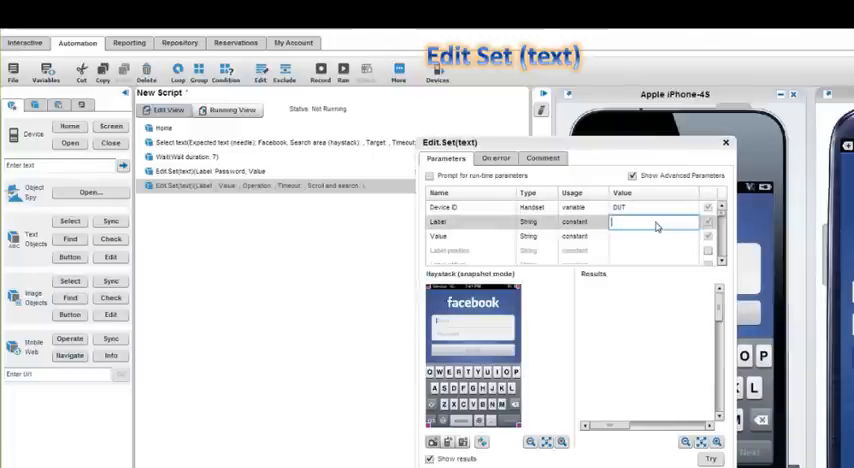
Step: Label a second text-entry step Password, try it on the iPhone, and save it
type("Password")
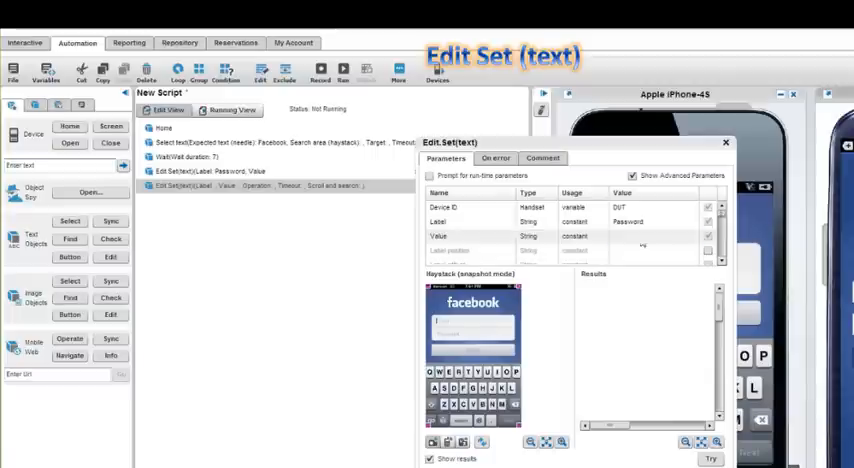
left_click(656, 236)
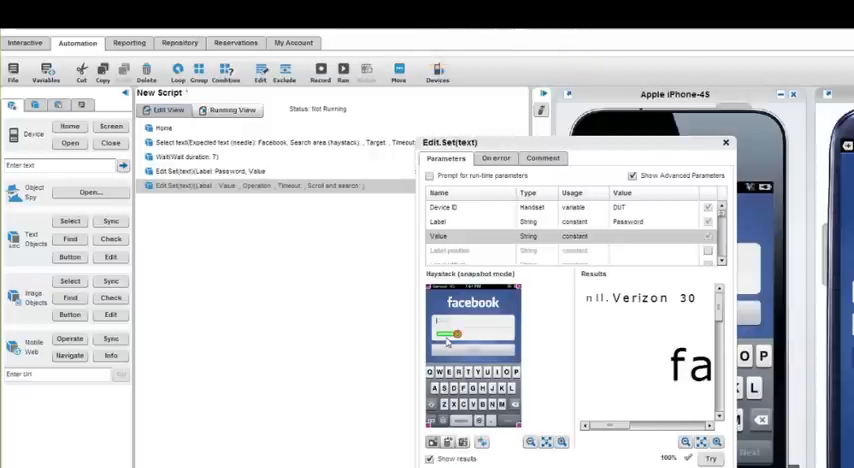
left_click(650, 220)
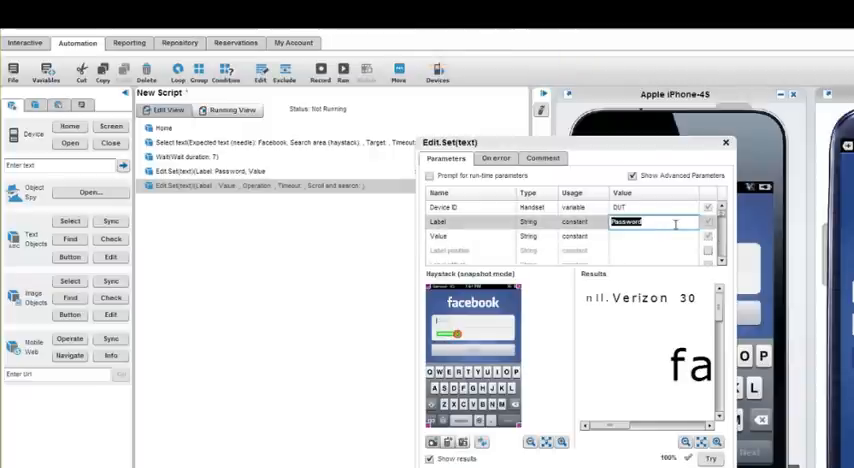
left_click(690, 208)
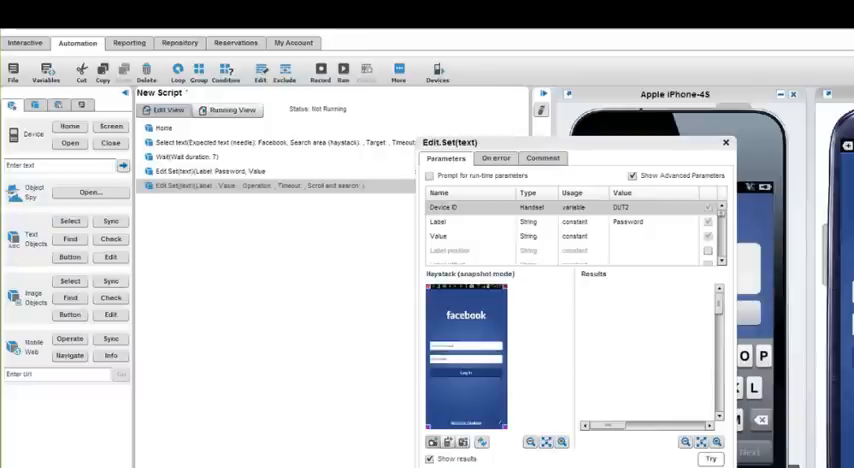
left_click(710, 460)
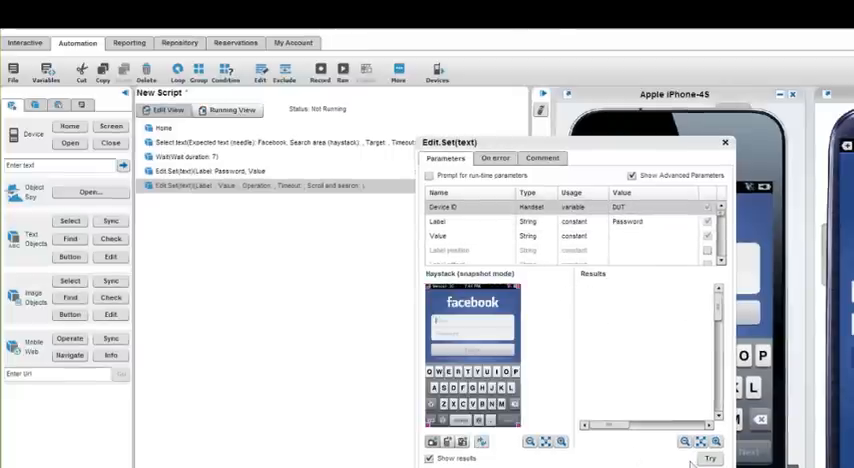
left_click(710, 458)
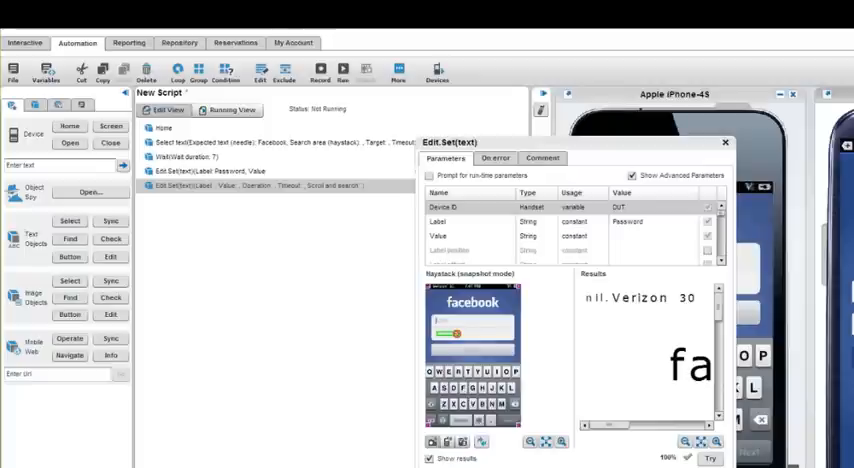
left_click(724, 142)
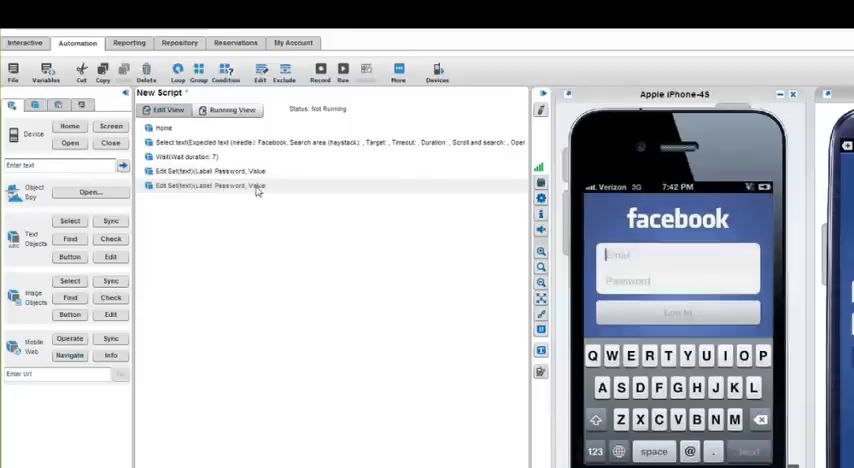
Step: Make the text checkpoint expect Password and try it against the iPhone screen
left_click(200, 156)
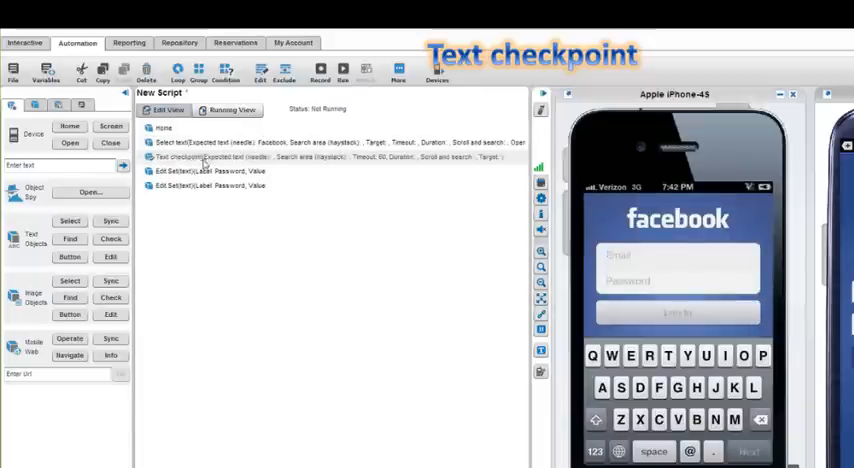
double_click(210, 156)
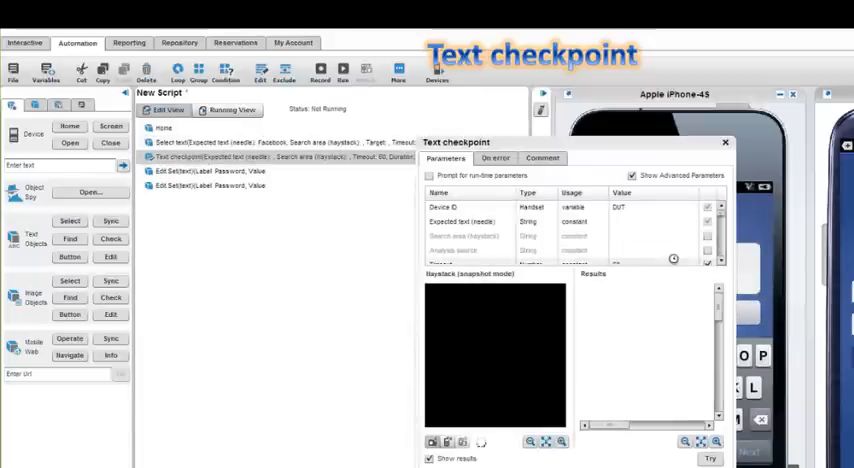
left_click(656, 220)
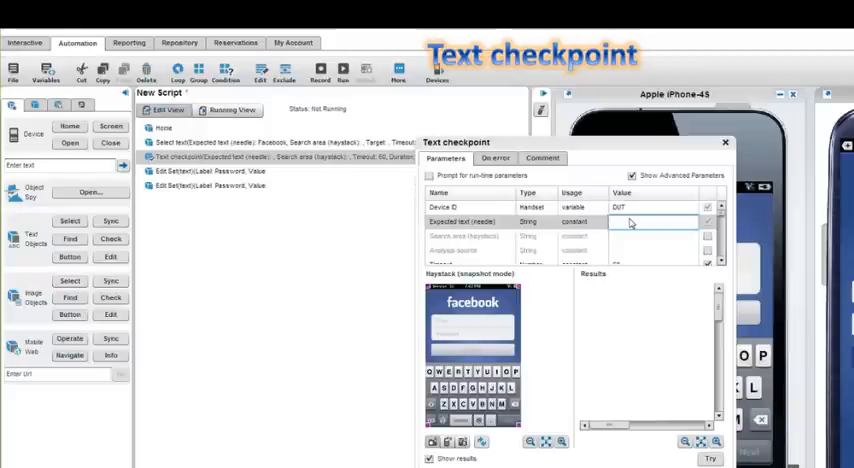
type("Passw")
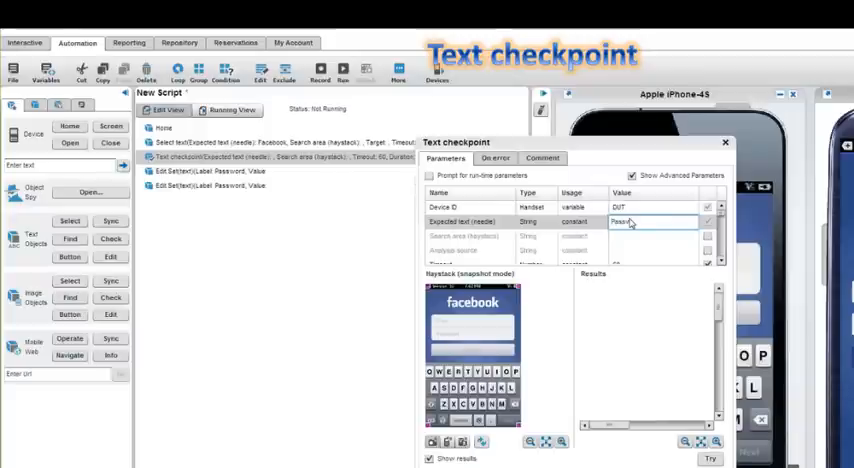
type("Password")
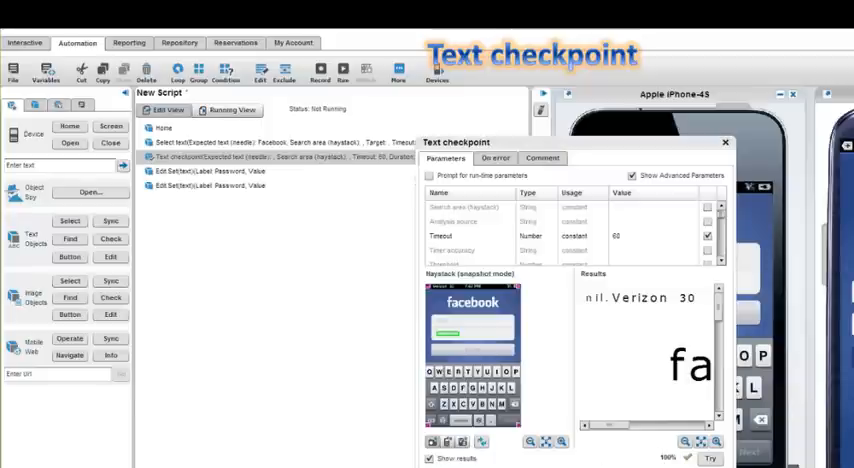
left_click(724, 142)
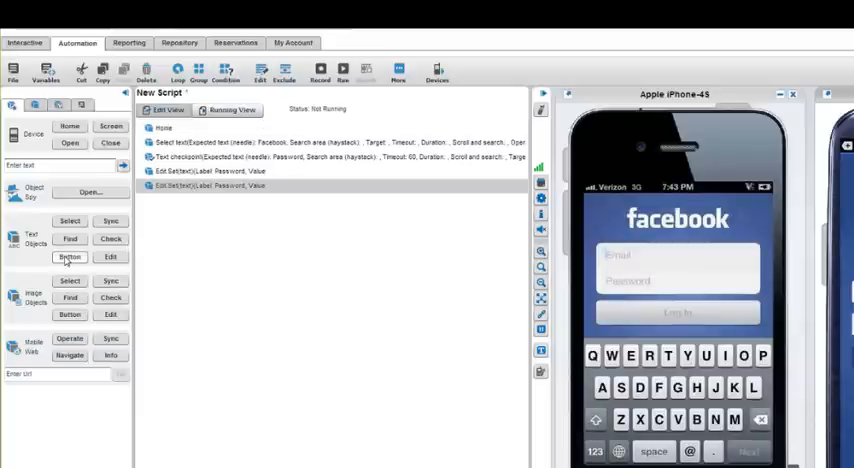
Step: End the script with a Button Click (text) step labelled Login
left_click(68, 256)
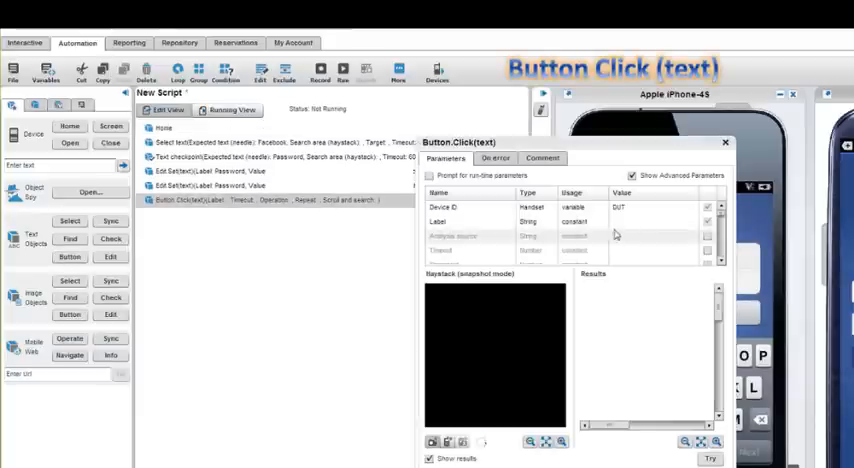
type("Login")
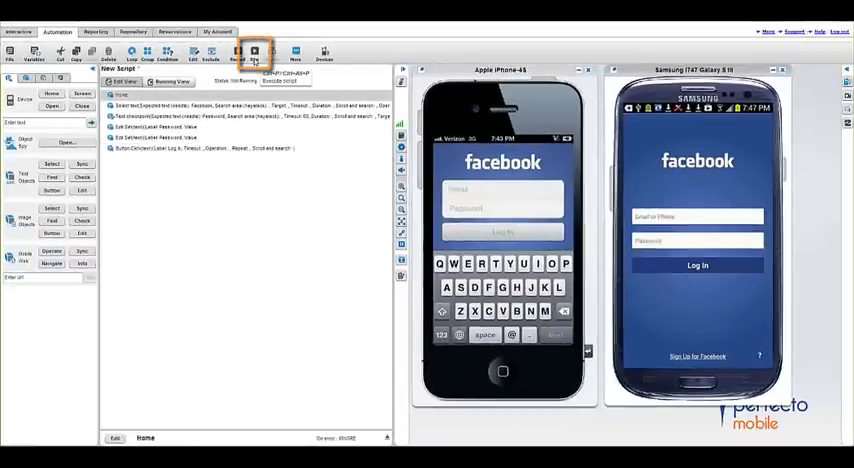
Step: Run the script on the iPhone until the completion dialog appears
left_click(256, 52)
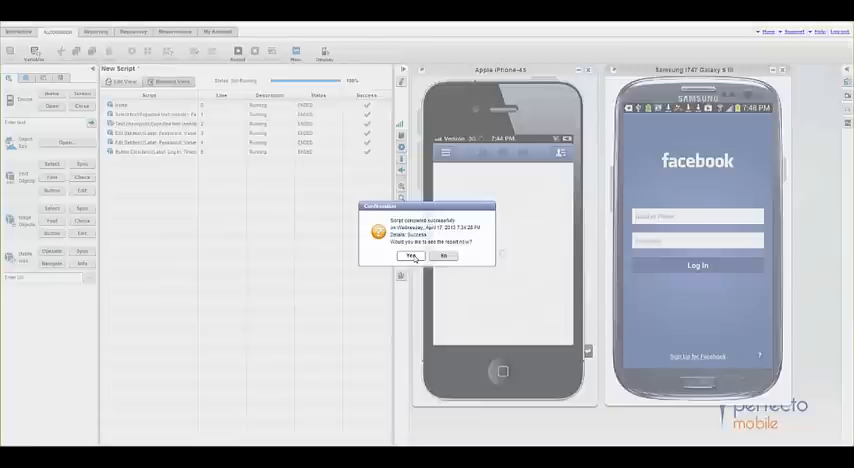
Step: Review the iPhone run's report, expanding the script node to see each passed step with its screenshot
left_click(410, 254)
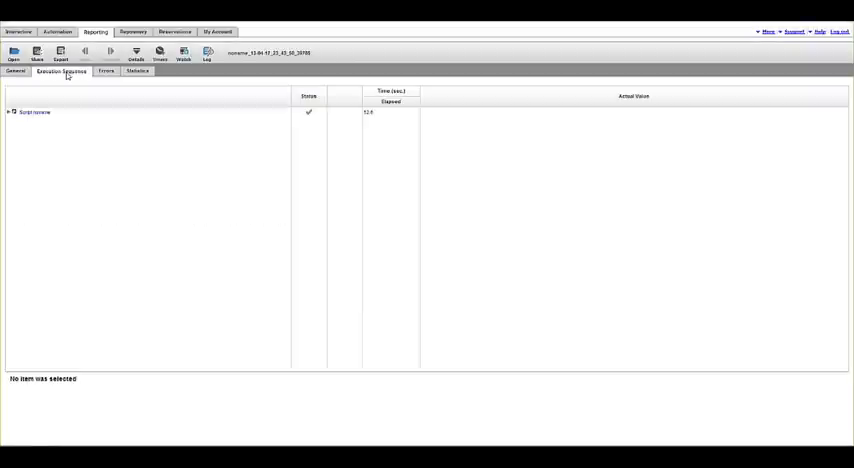
left_click(8, 112)
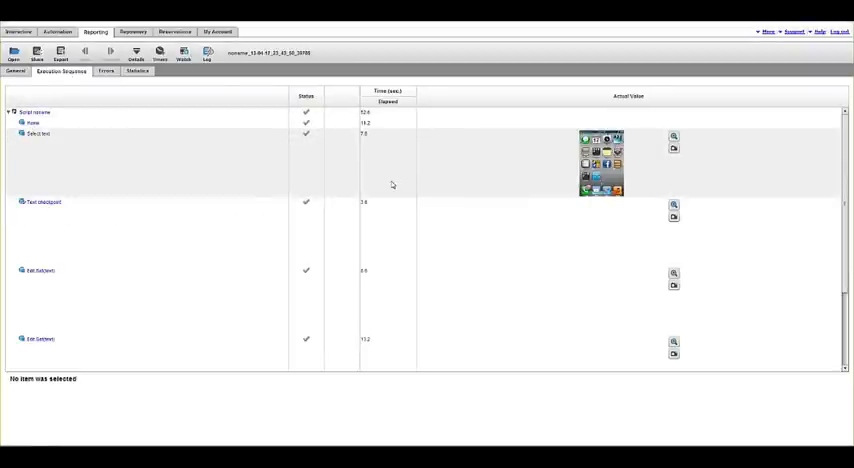
scroll("down", 3)
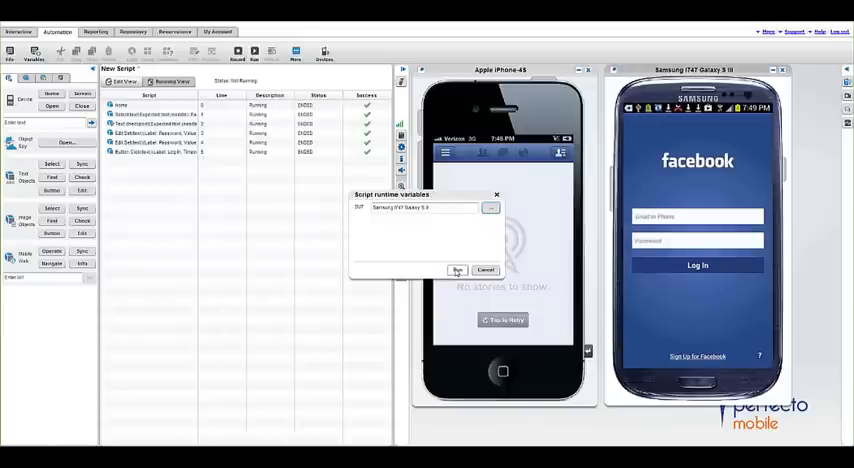
Step: Confirm the Samsung Galaxy as the runtime device and rerun the script
left_click(458, 270)
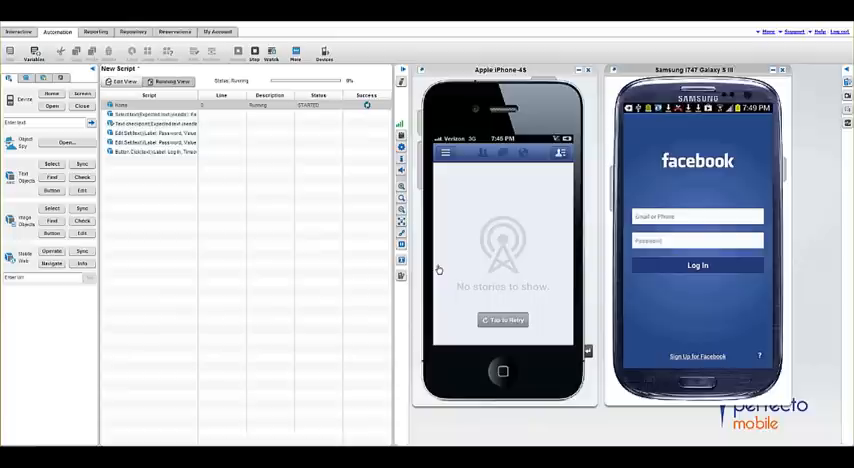